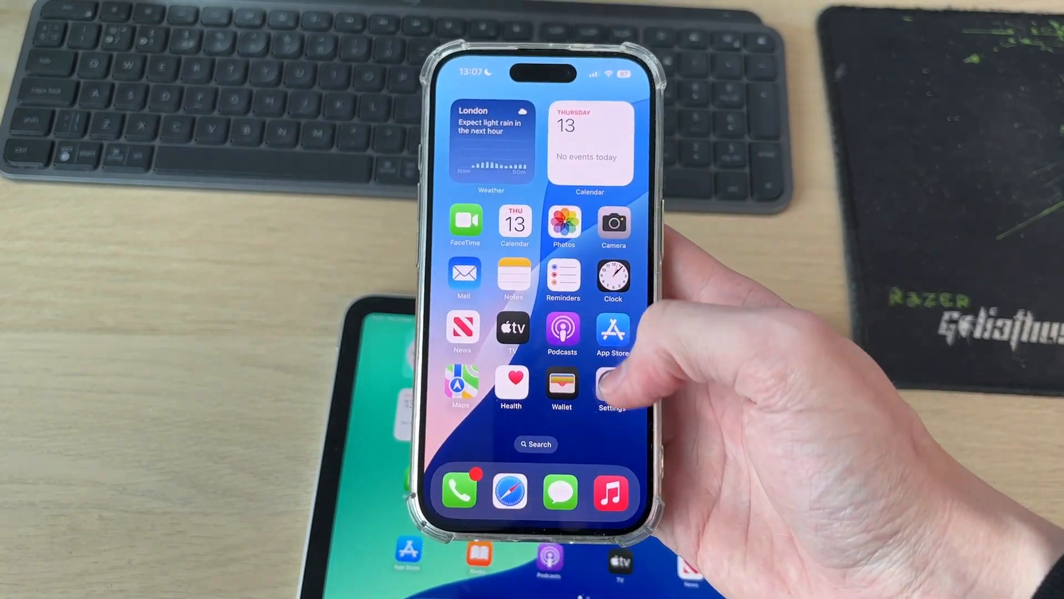
Open the iPhone's Settings and go to the Apple Account page under your name.
{"action": "left_click", "coordinate": [611, 387]}
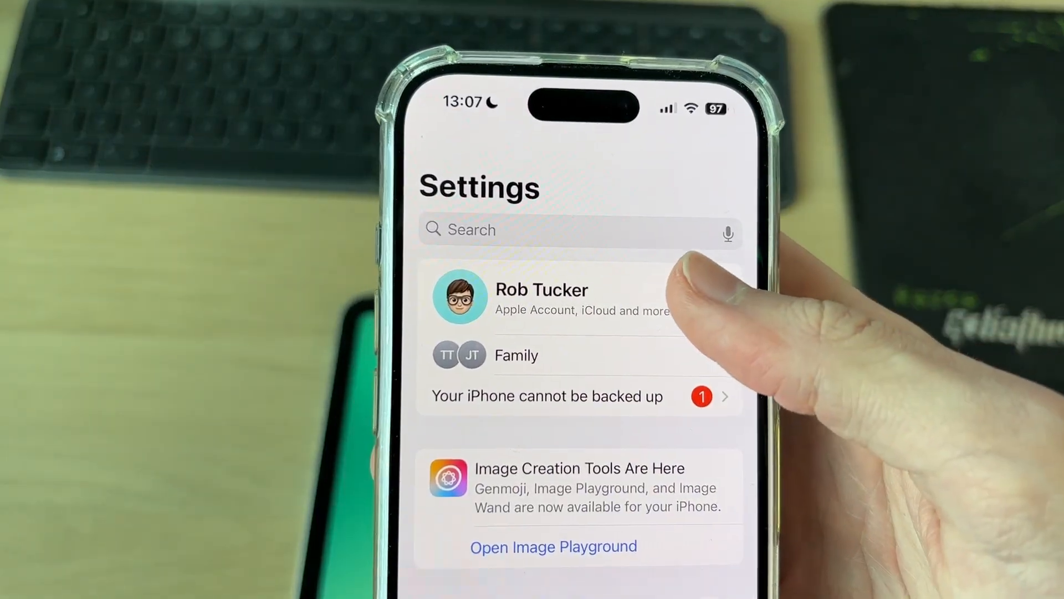
{"action": "left_click", "coordinate": [541, 296]}
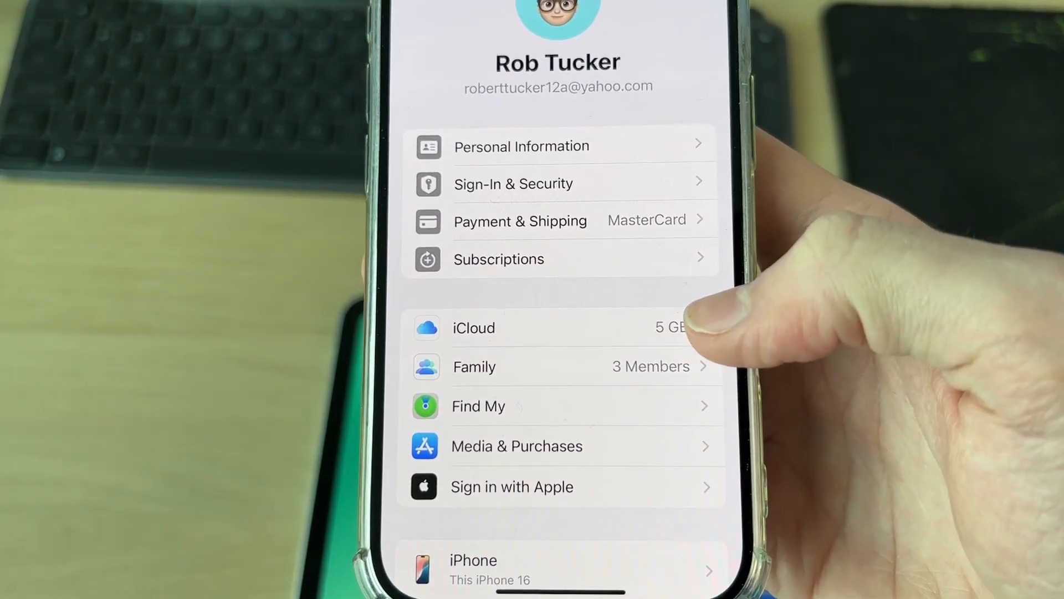
Scroll through the iPhone's App Store Automatic Downloads options, noting App Downloads is off.
{"action": "scroll", "scroll_direction": "down", "scroll_amount": 3}
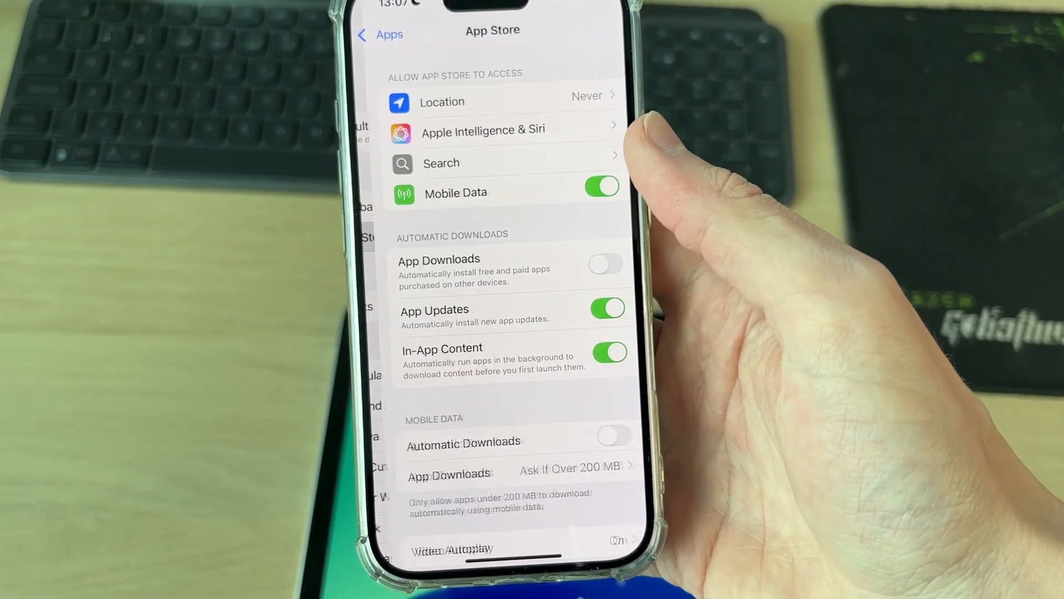
{"action": "scroll", "scroll_direction": "up", "scroll_amount": 3}
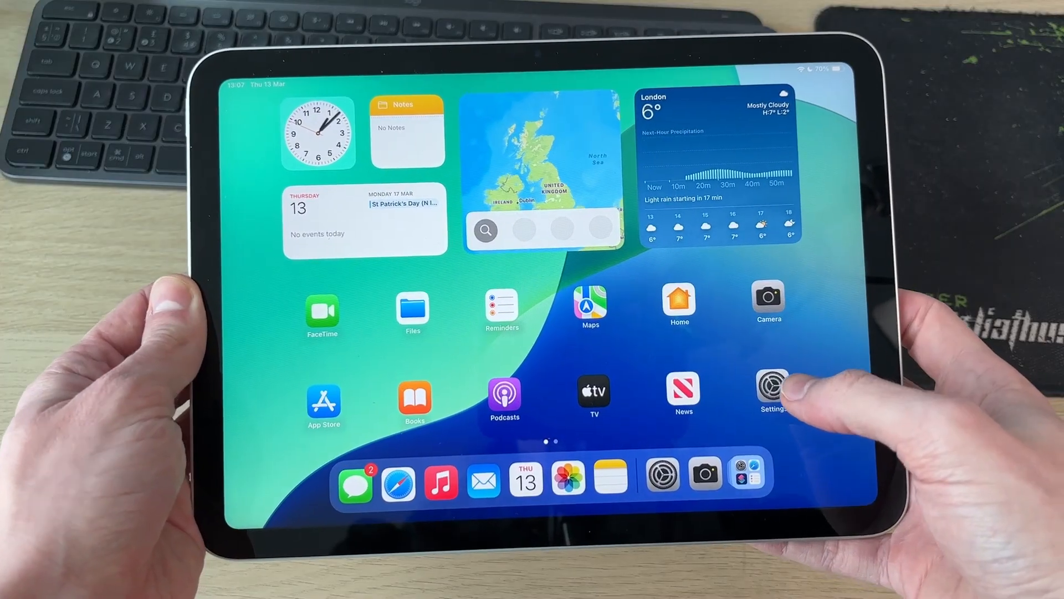
On the iPad, browse the full iCloud app sync list, then open the Apps settings.
{"action": "left_click", "coordinate": [771, 391]}
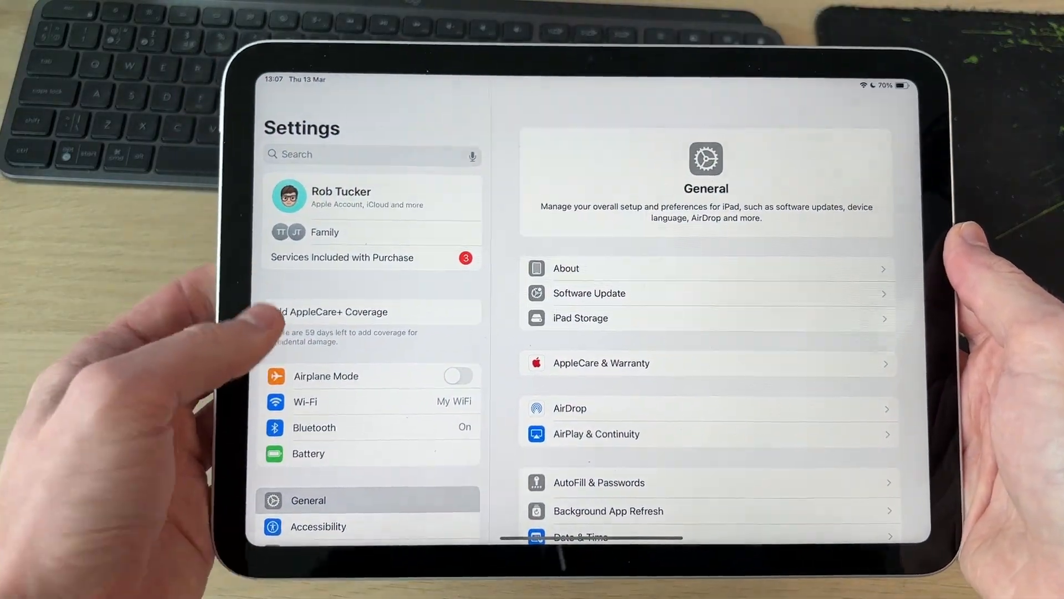
{"action": "left_click", "coordinate": [342, 196]}
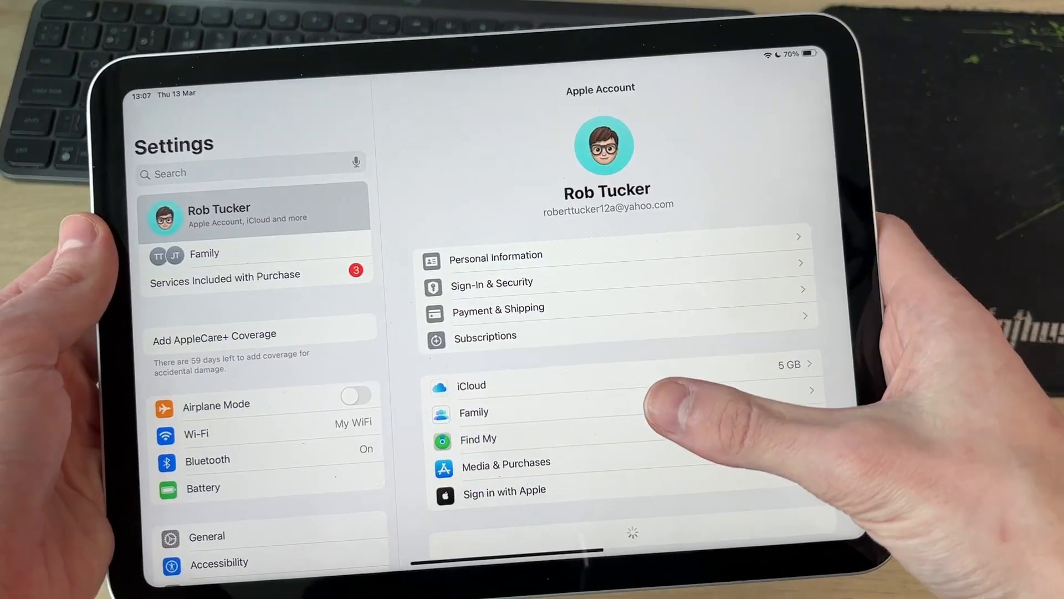
{"action": "left_click", "coordinate": [470, 386]}
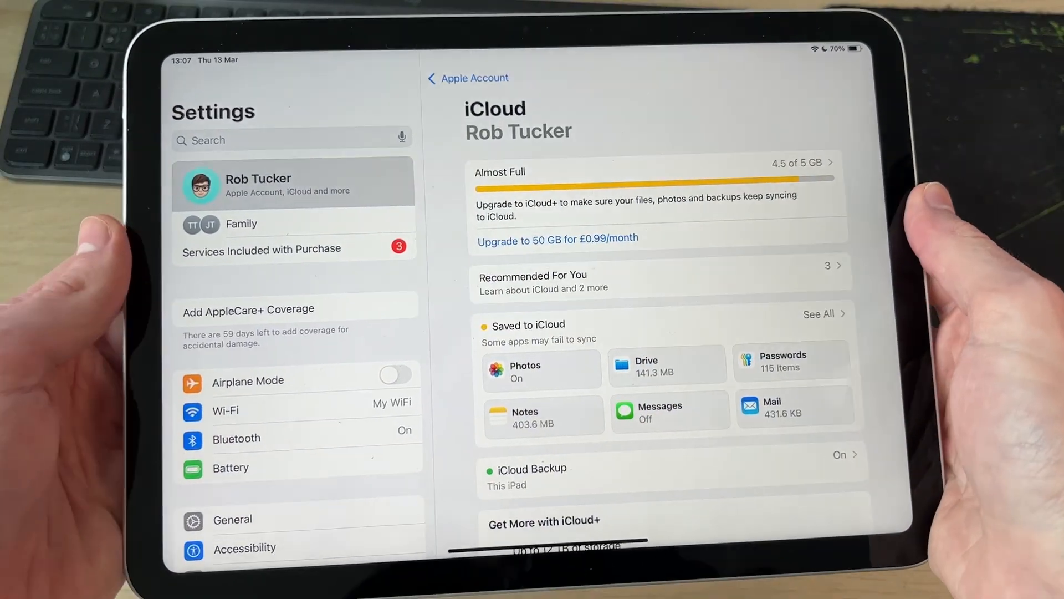
{"action": "left_click", "coordinate": [819, 314]}
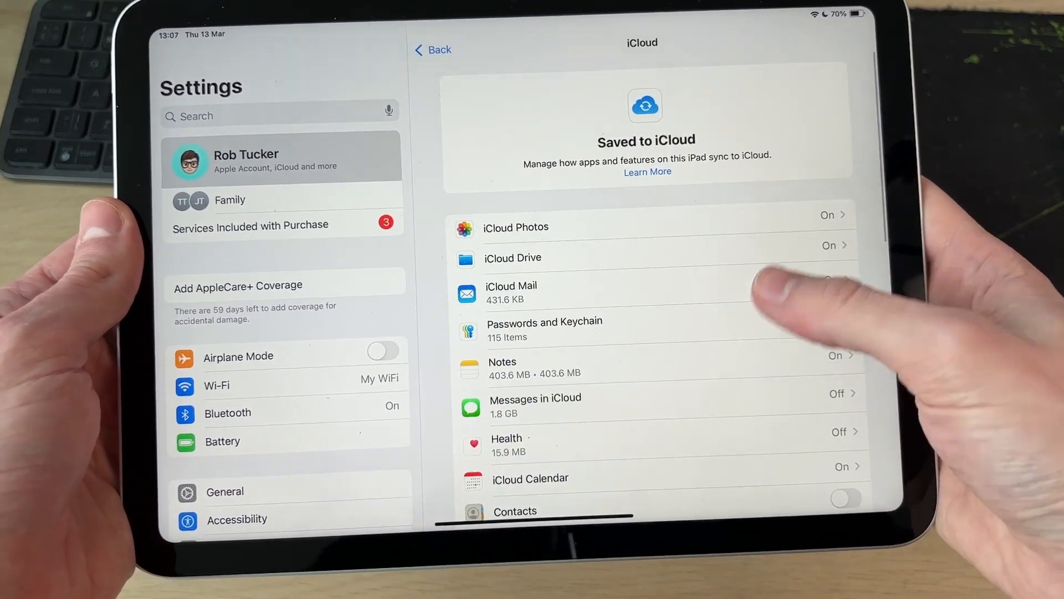
{"action": "scroll", "scroll_direction": "down", "scroll_amount": 3}
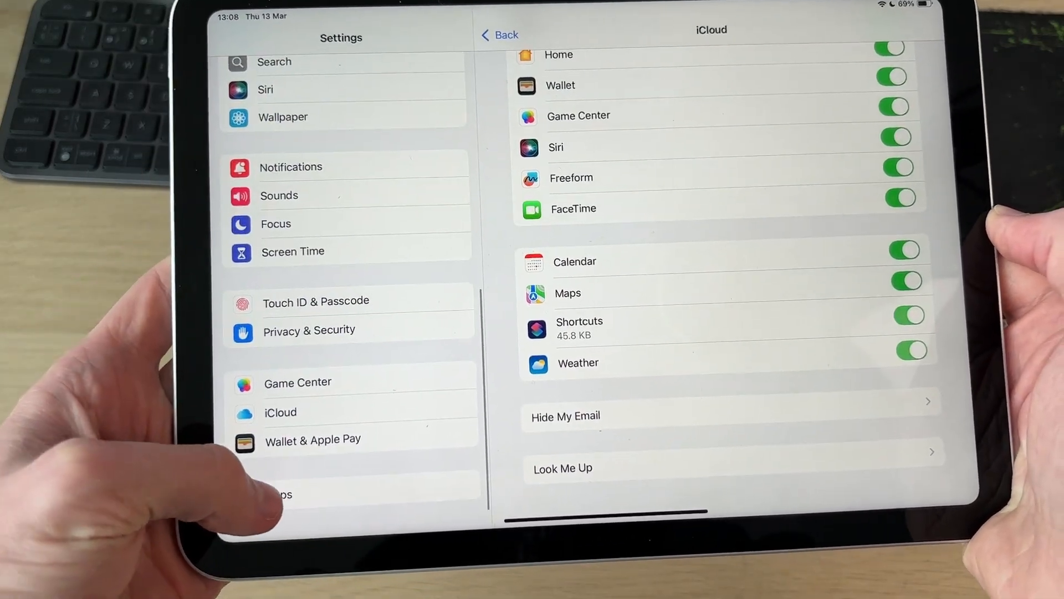
{"action": "left_click", "coordinate": [280, 493]}
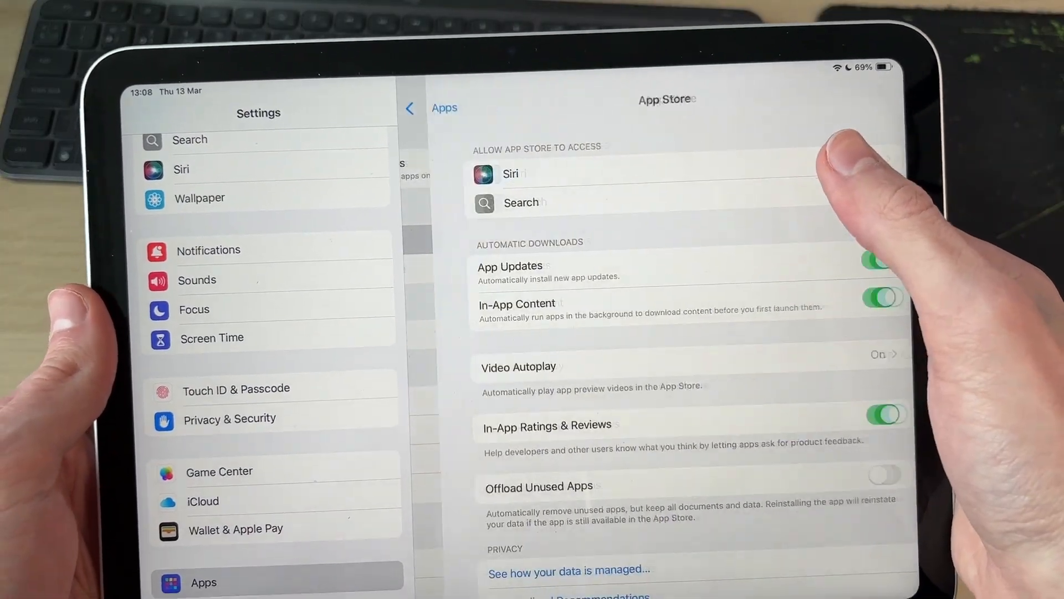